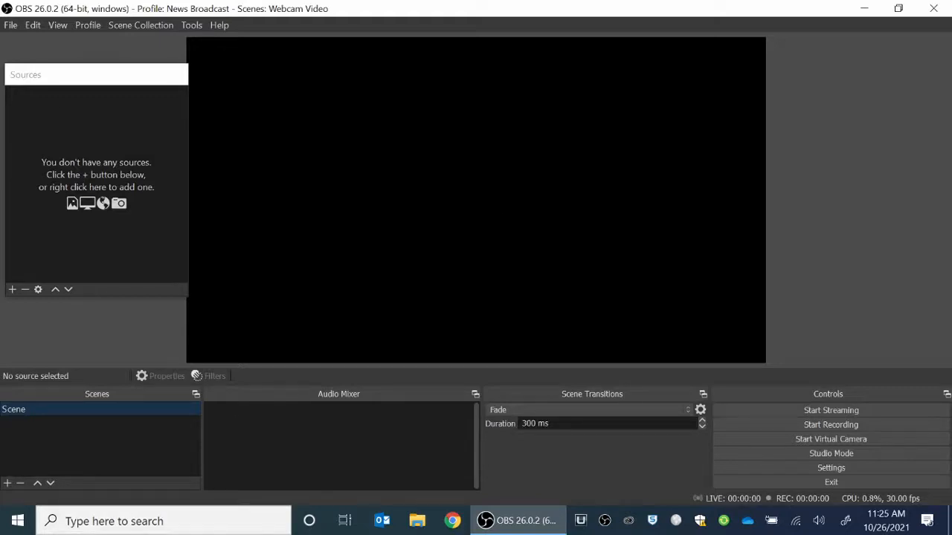
mouse_move(591, 144)
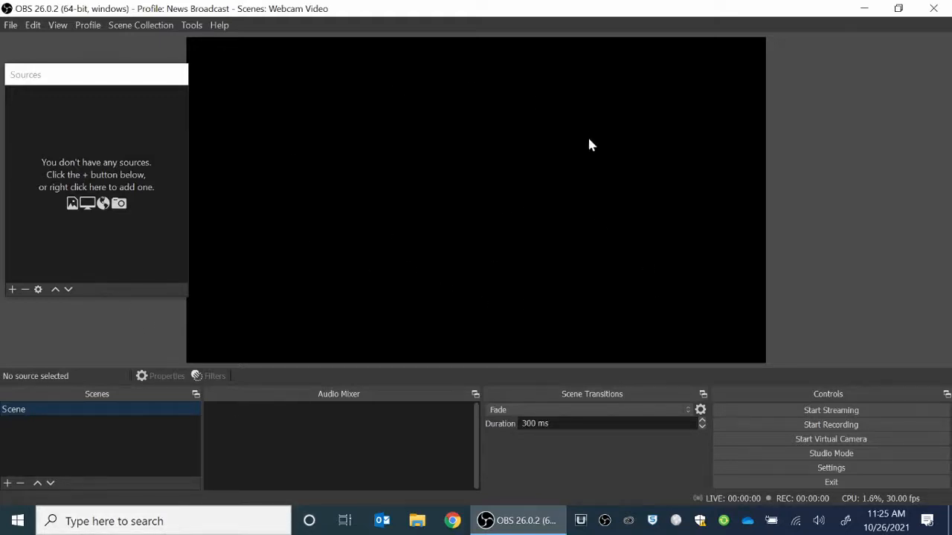
mouse_move(290, 215)
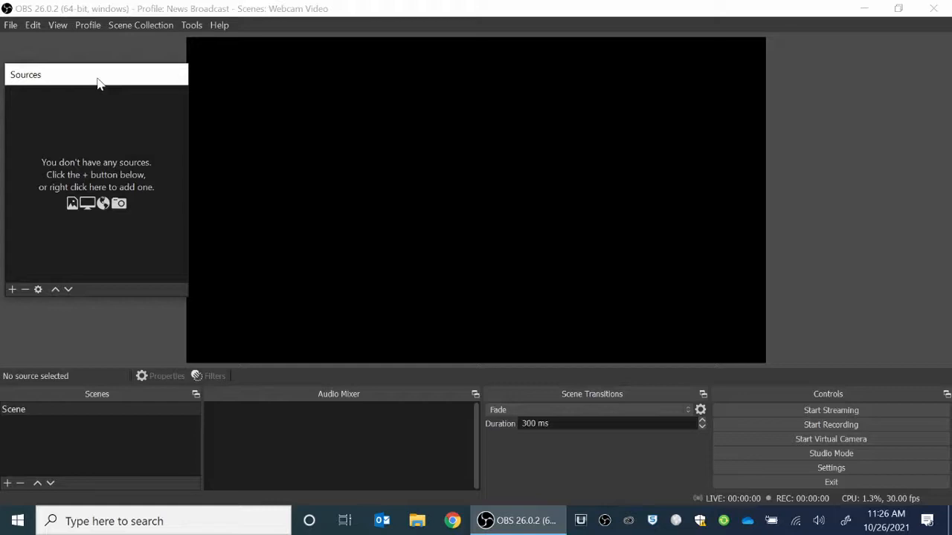
mouse_move(65, 57)
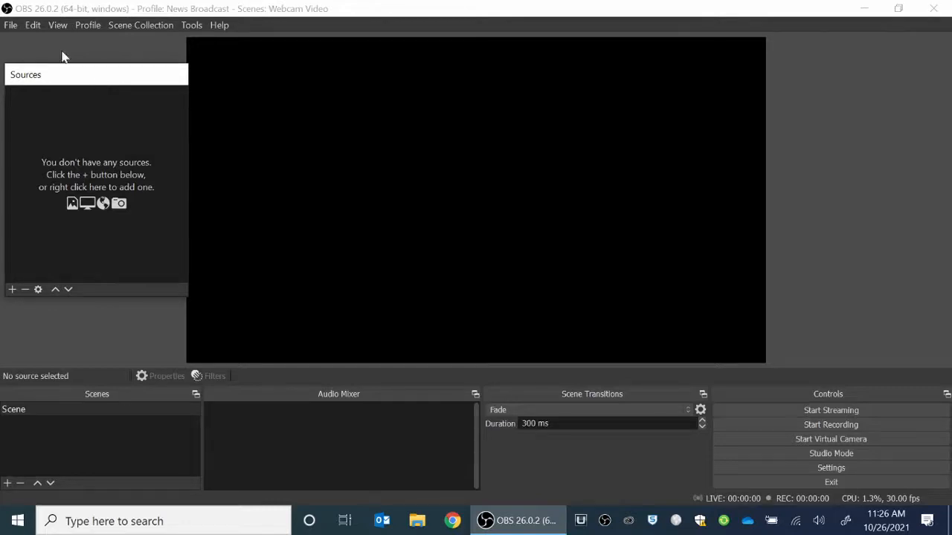
mouse_move(12, 312)
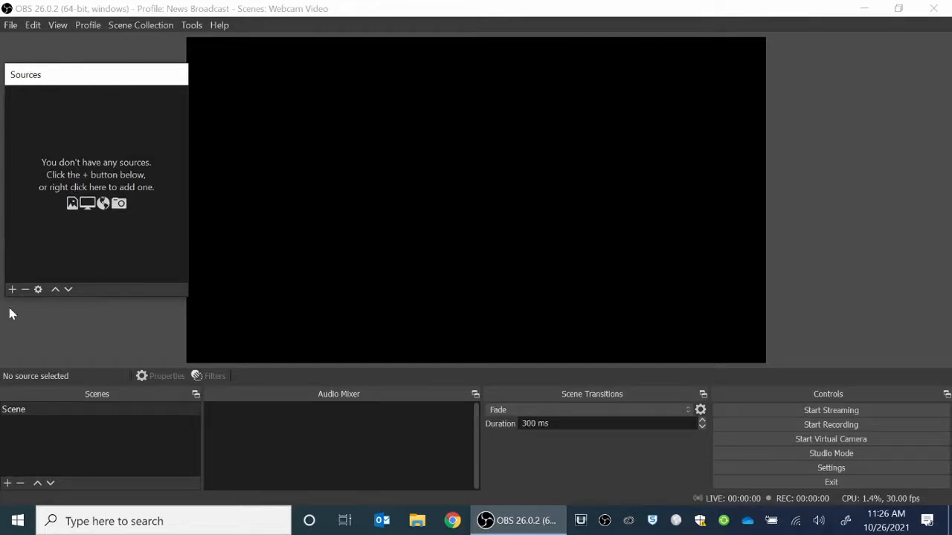
Add an Audio Input Capture source using the Default device
left_click(12, 289)
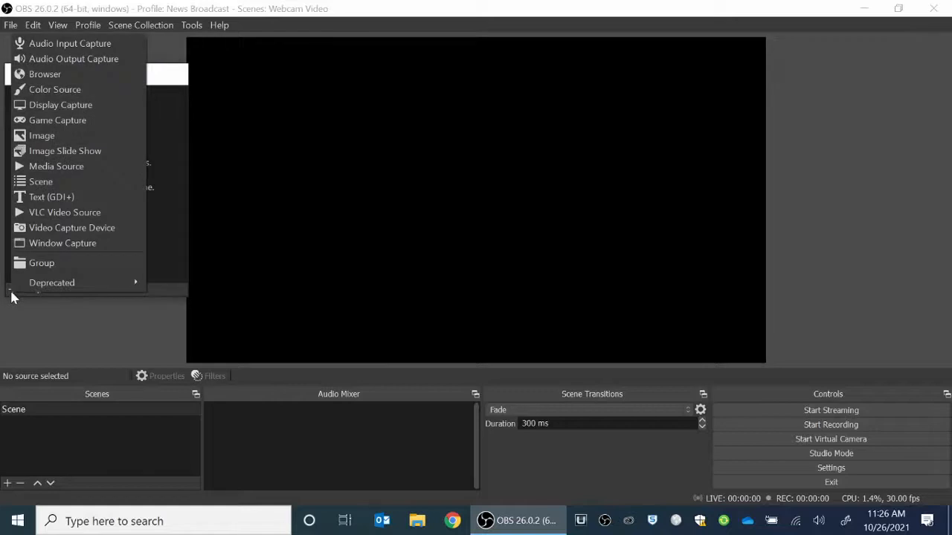
mouse_move(70, 43)
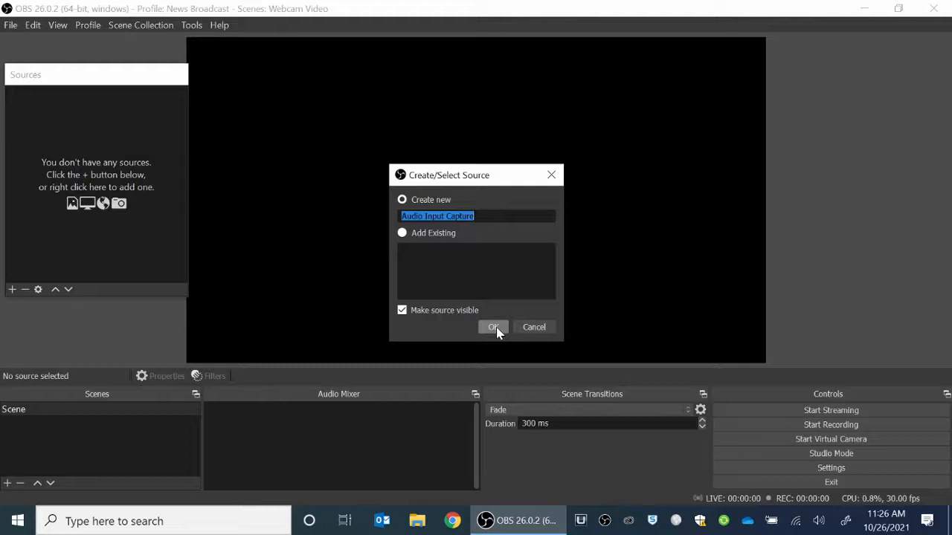
left_click(494, 327)
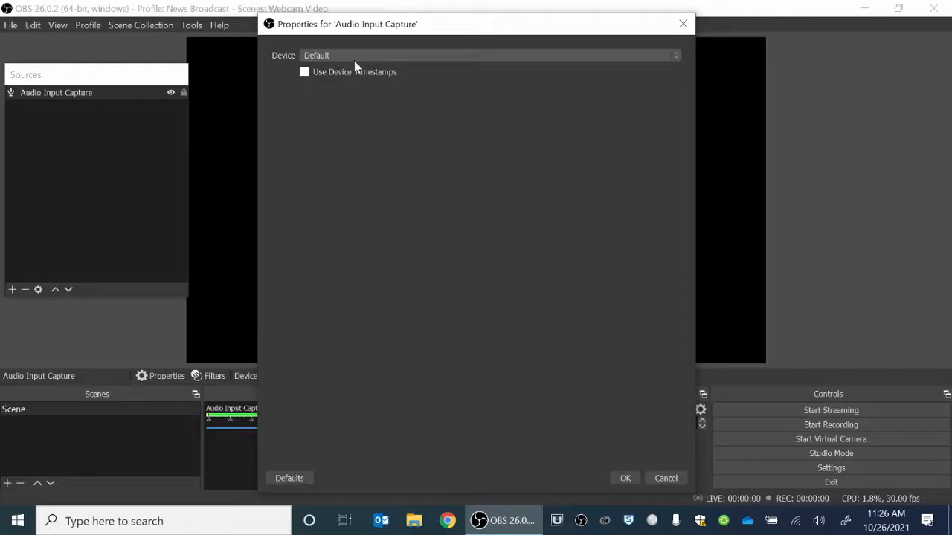
mouse_move(567, 312)
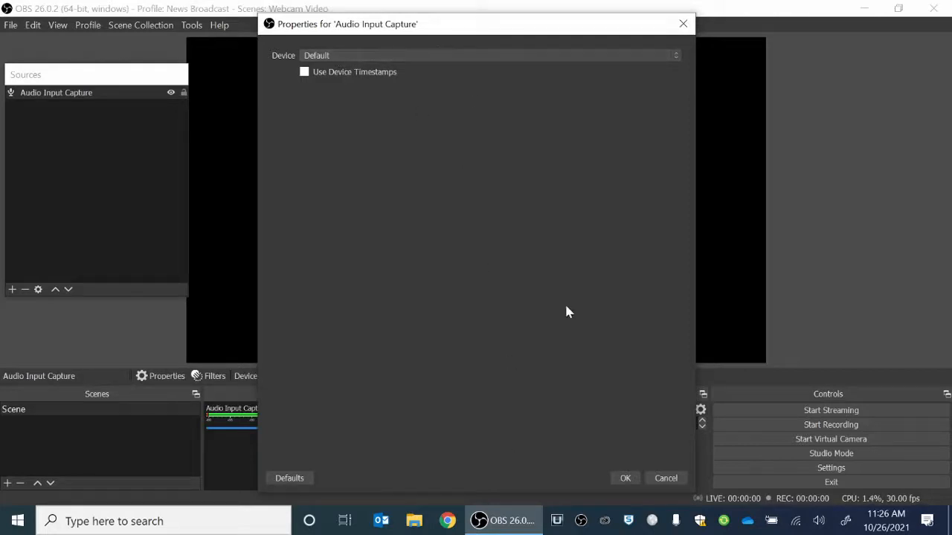
mouse_move(587, 307)
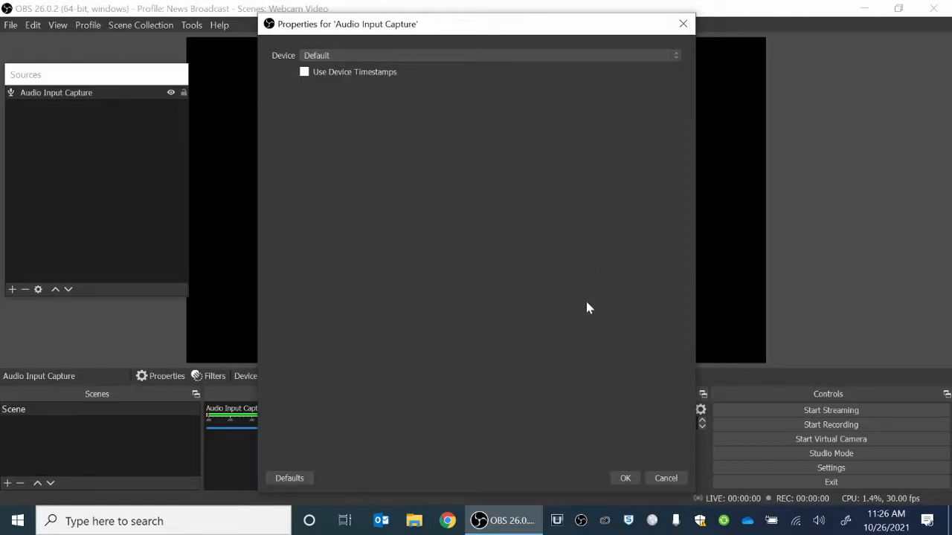
left_click(624, 478)
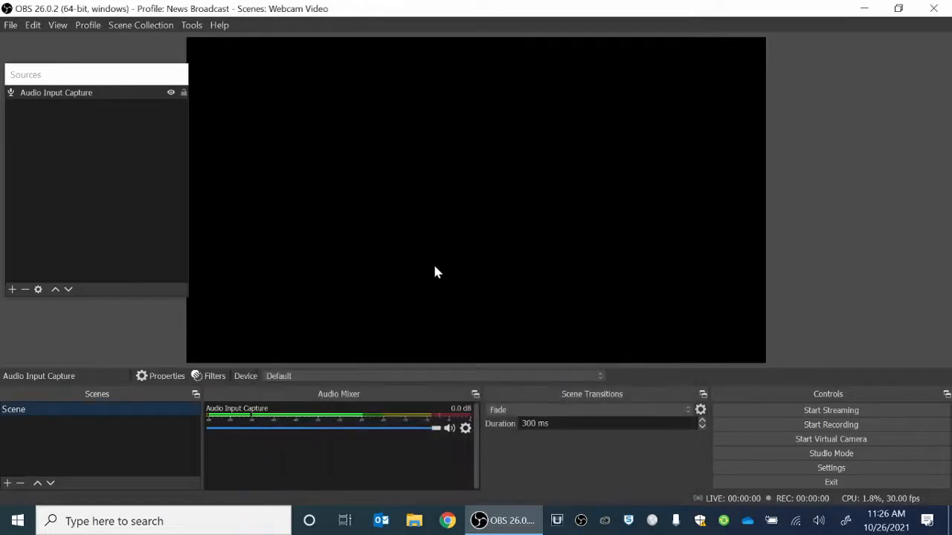
mouse_move(457, 291)
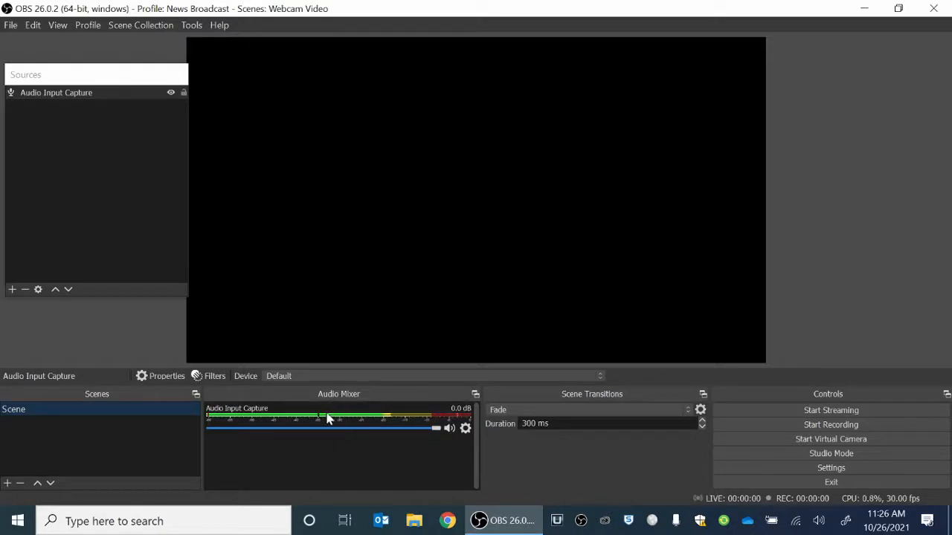
mouse_move(12, 269)
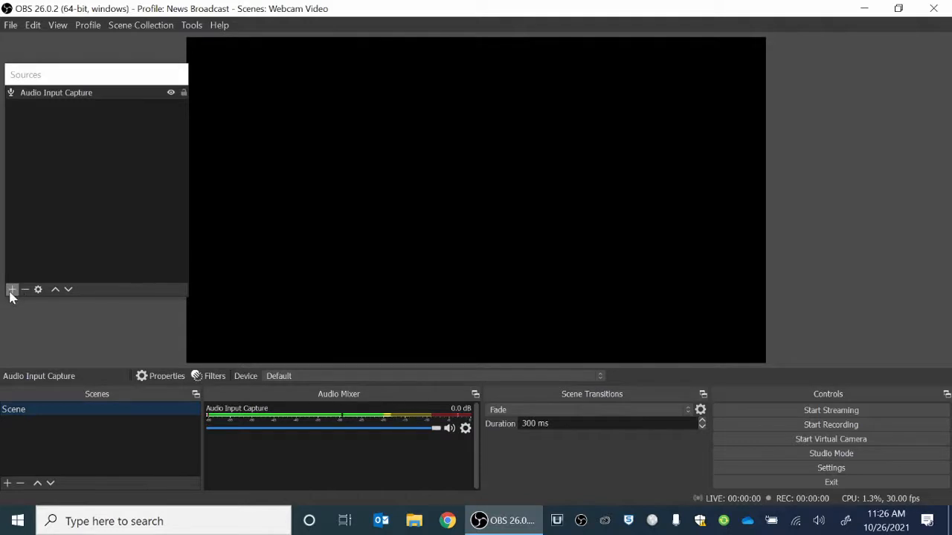
Add a Video Capture Device source on the Integrated Camera
left_click(12, 289)
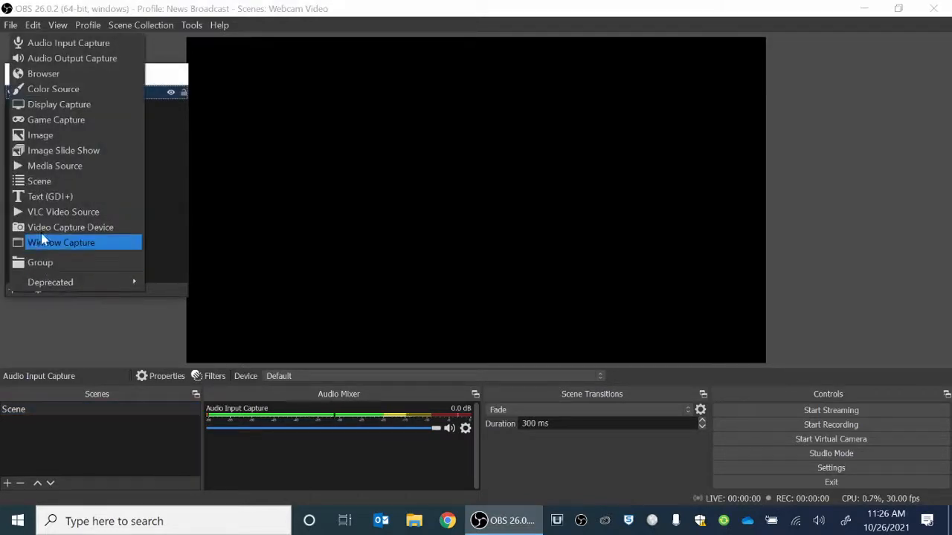
mouse_move(38, 181)
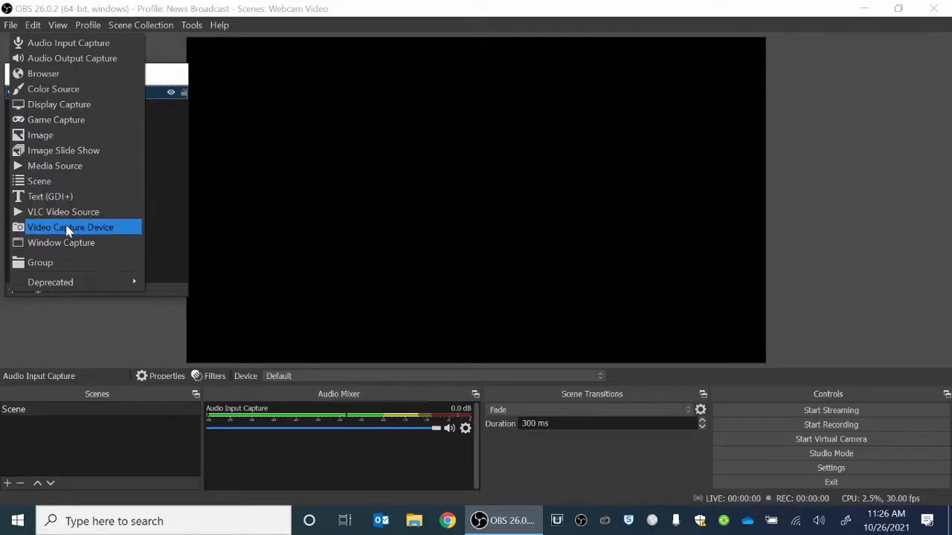
left_click(70, 227)
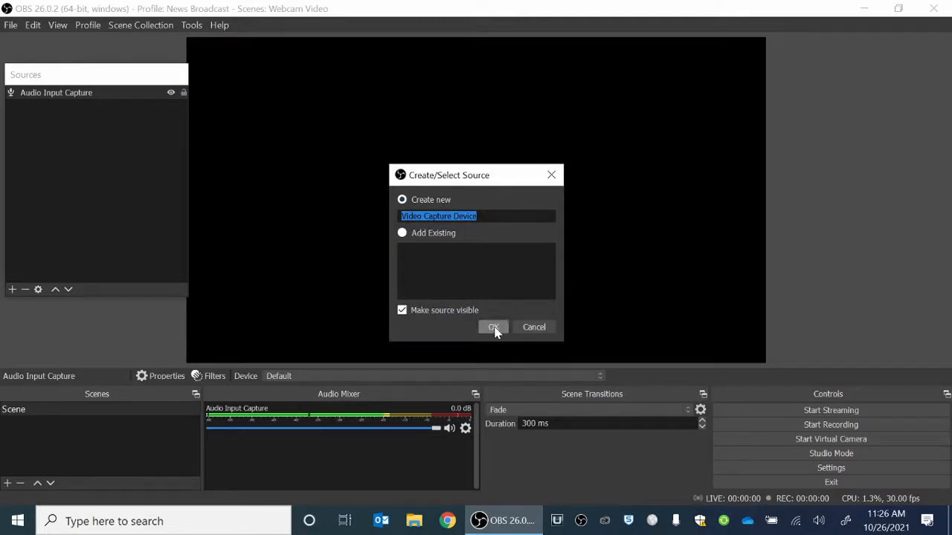
left_click(494, 327)
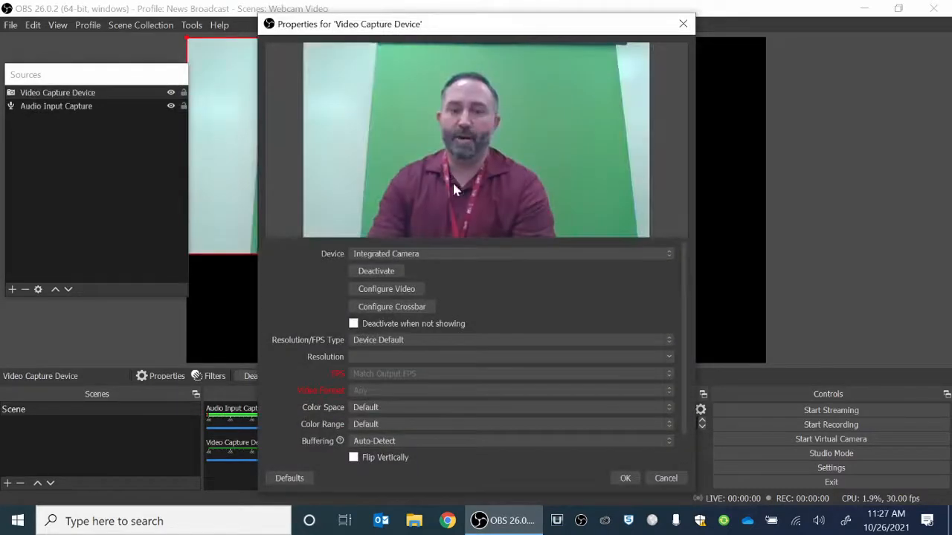
mouse_move(607, 248)
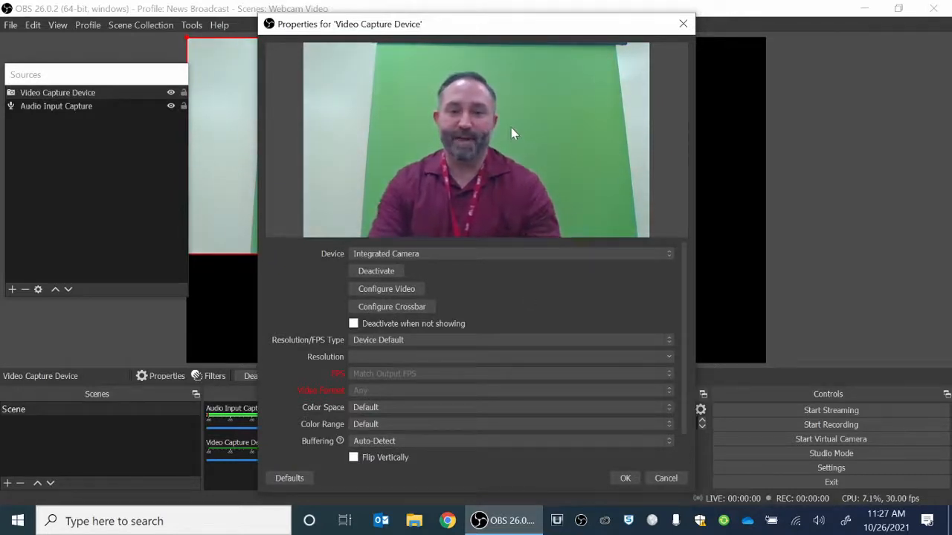
mouse_move(551, 123)
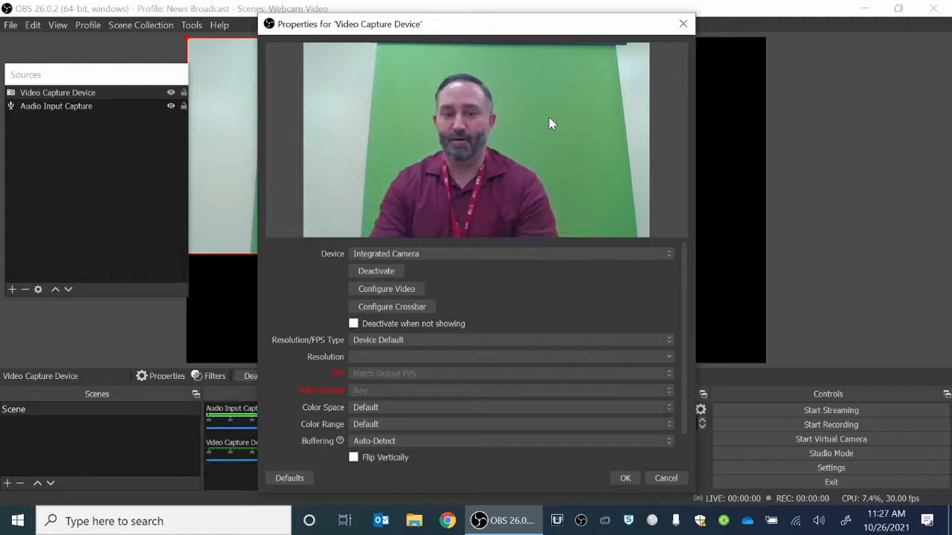
mouse_move(548, 209)
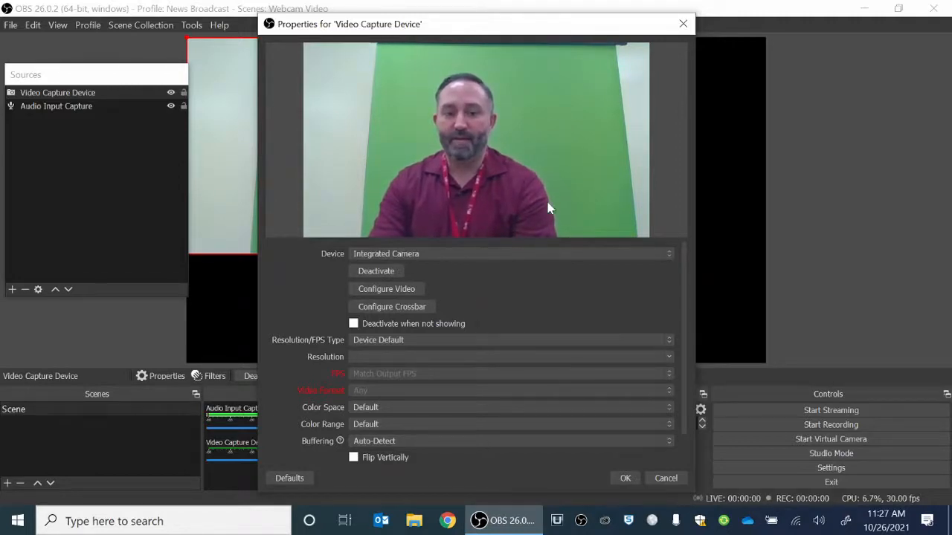
left_click(625, 478)
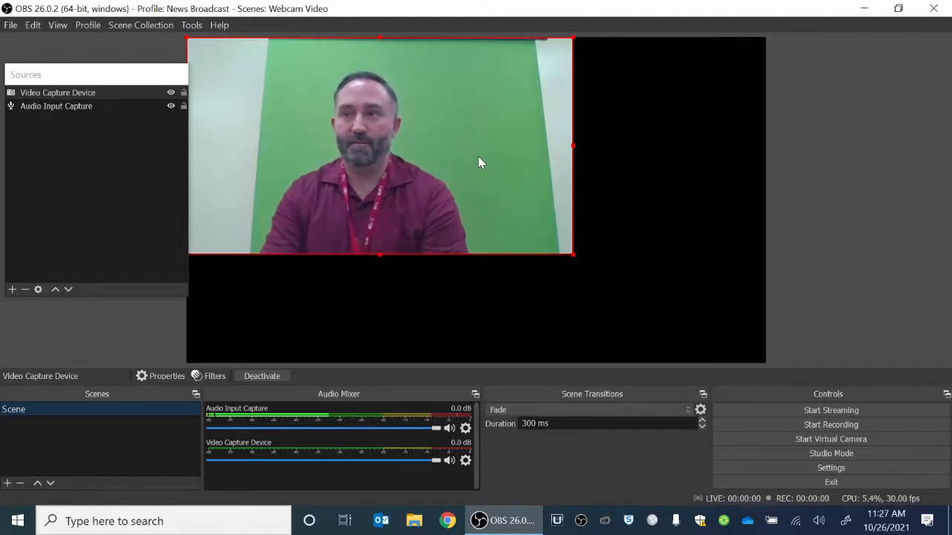
mouse_move(458, 184)
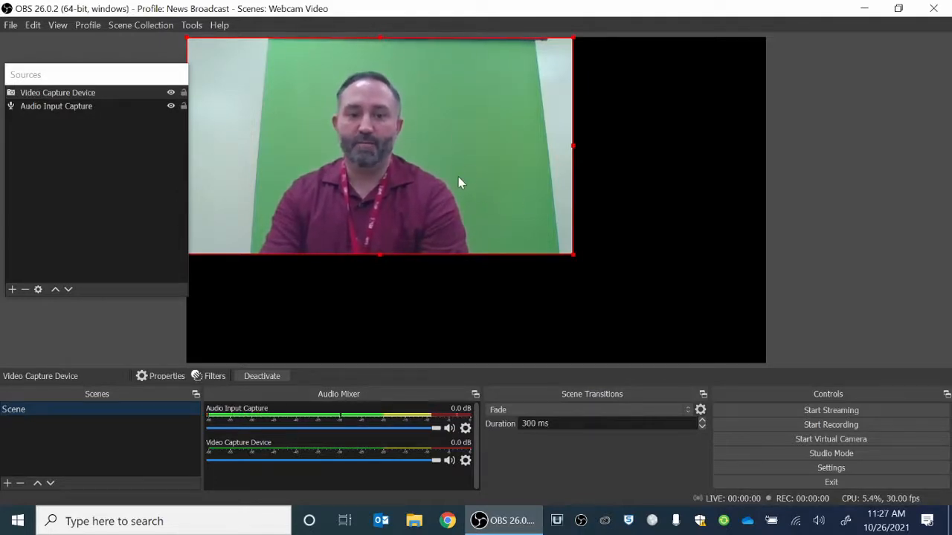
mouse_move(582, 266)
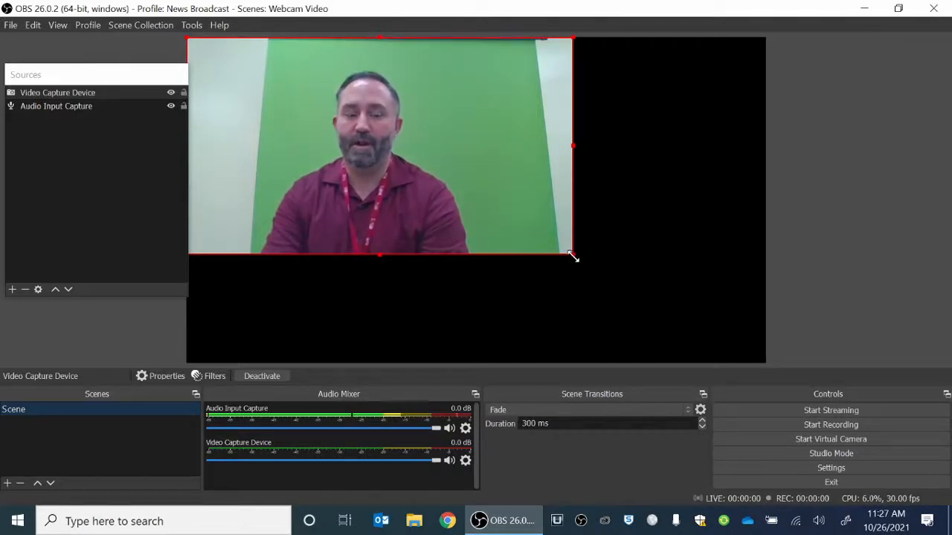
Stretch the webcam source's corner handle until the image fills the canvas
left_click_drag(573, 258, 683, 318)
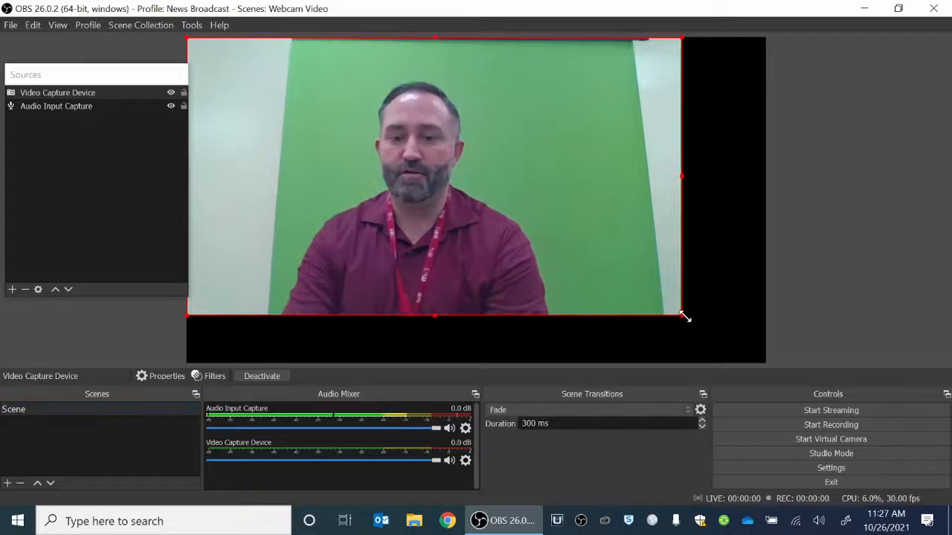
left_click_drag(683, 318, 765, 363)
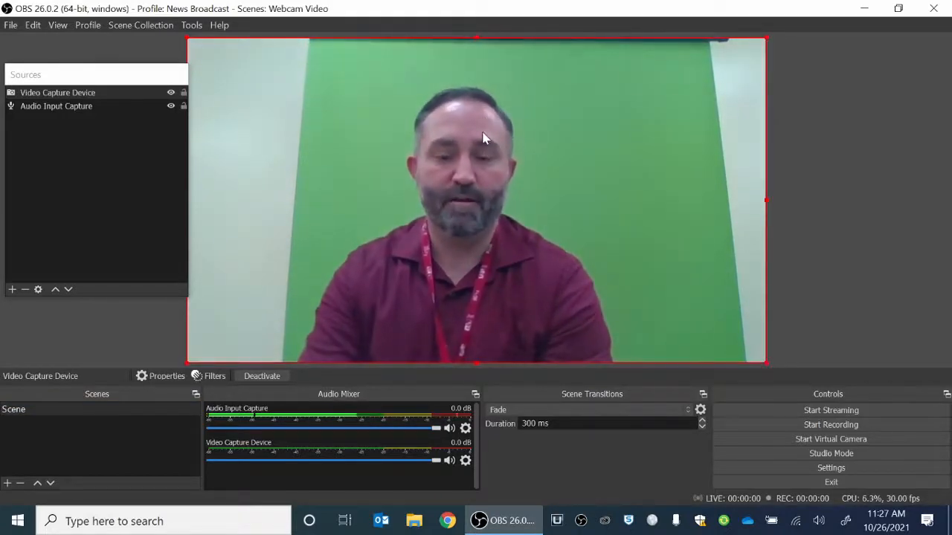
mouse_move(395, 322)
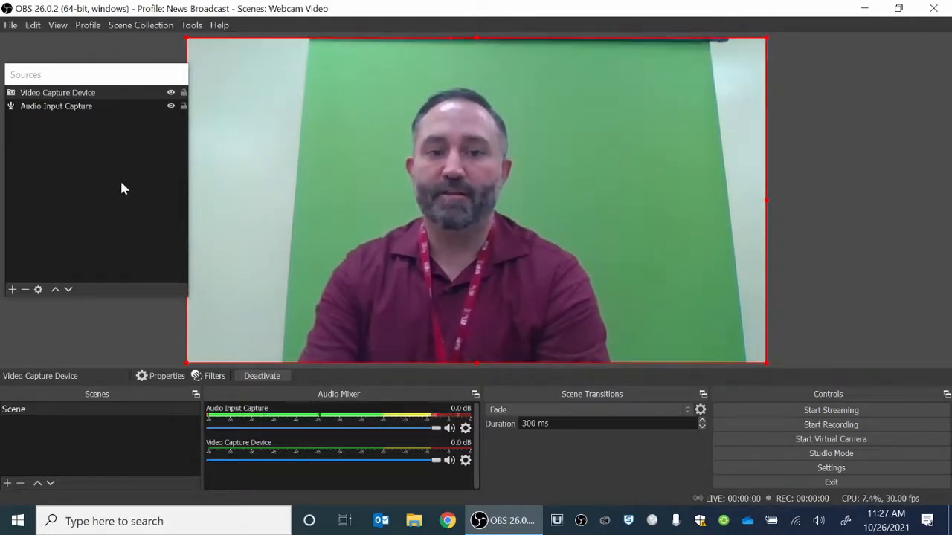
mouse_move(71, 198)
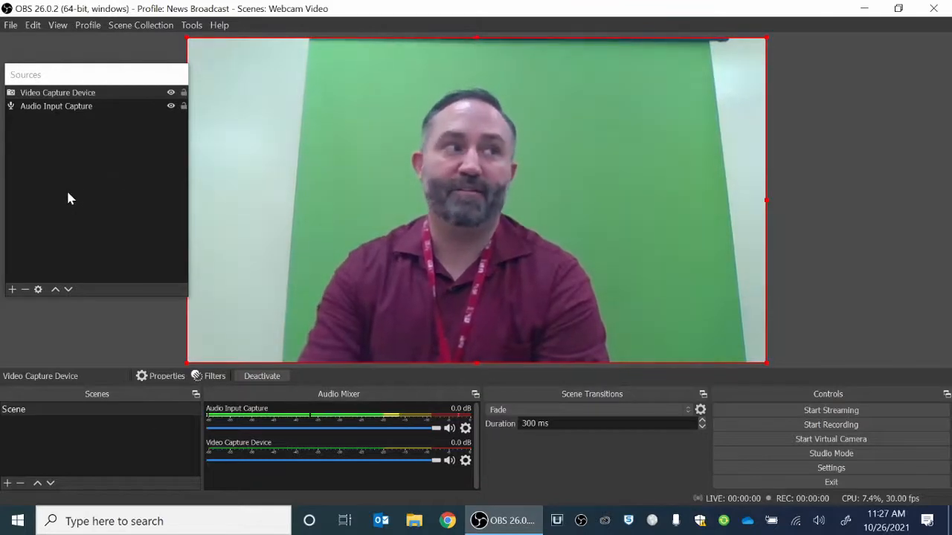
mouse_move(74, 203)
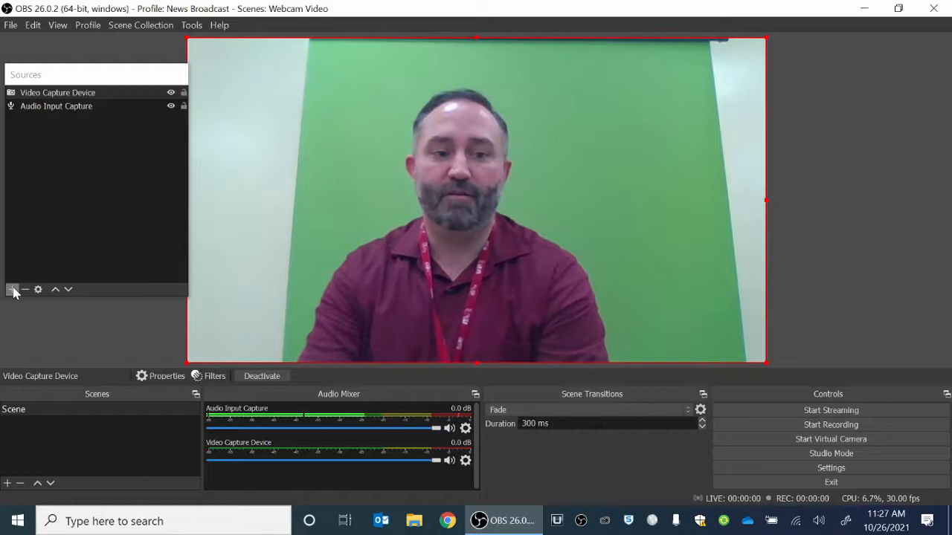
Add a Text (GDI+) source reading 'Mr. Bailey' with the default font
left_click(6, 290)
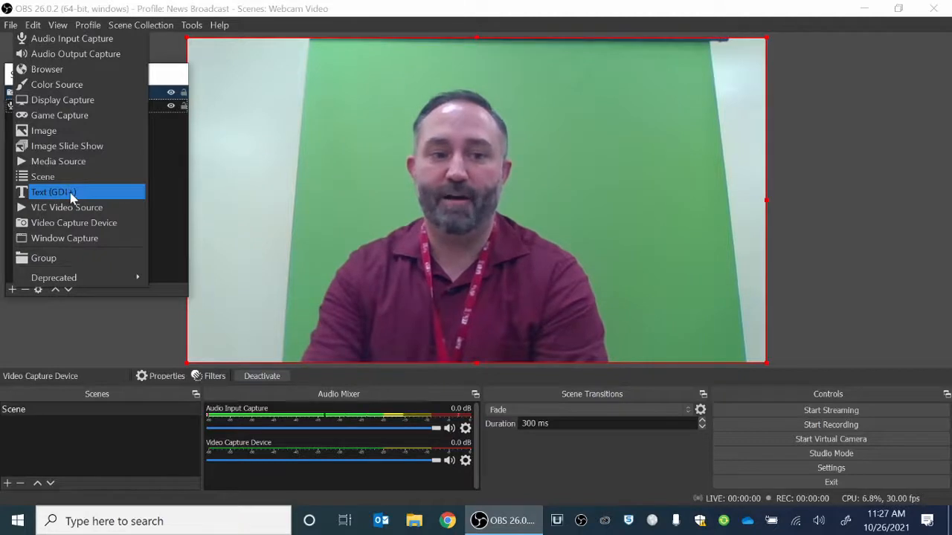
left_click(53, 192)
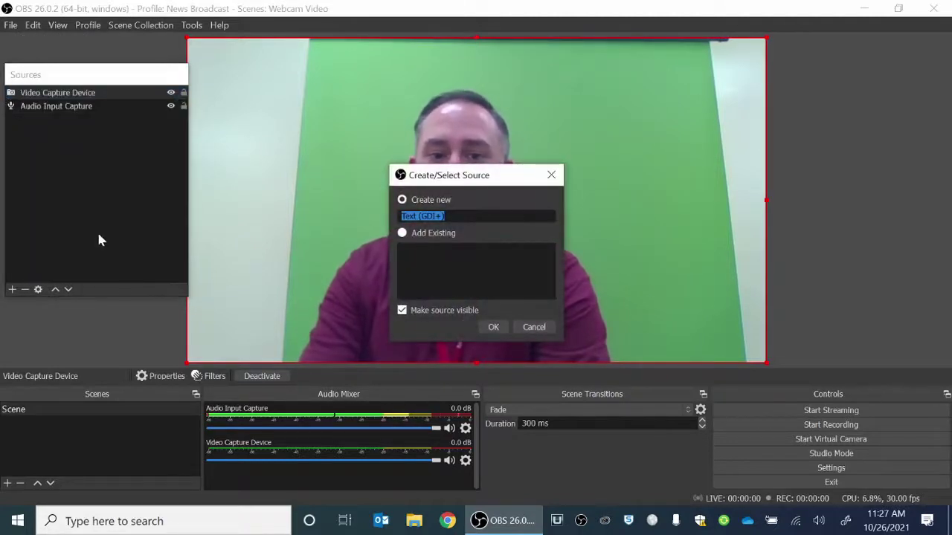
mouse_move(491, 268)
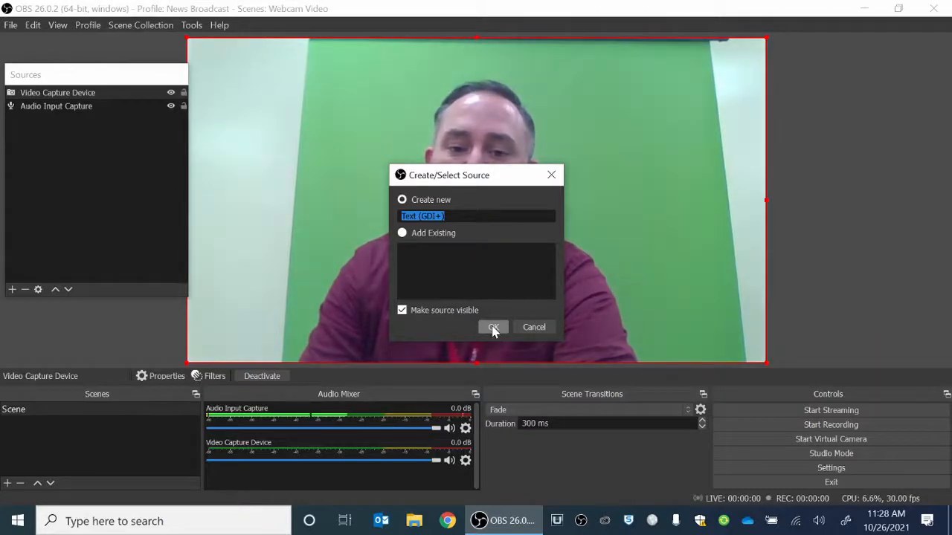
left_click(494, 328)
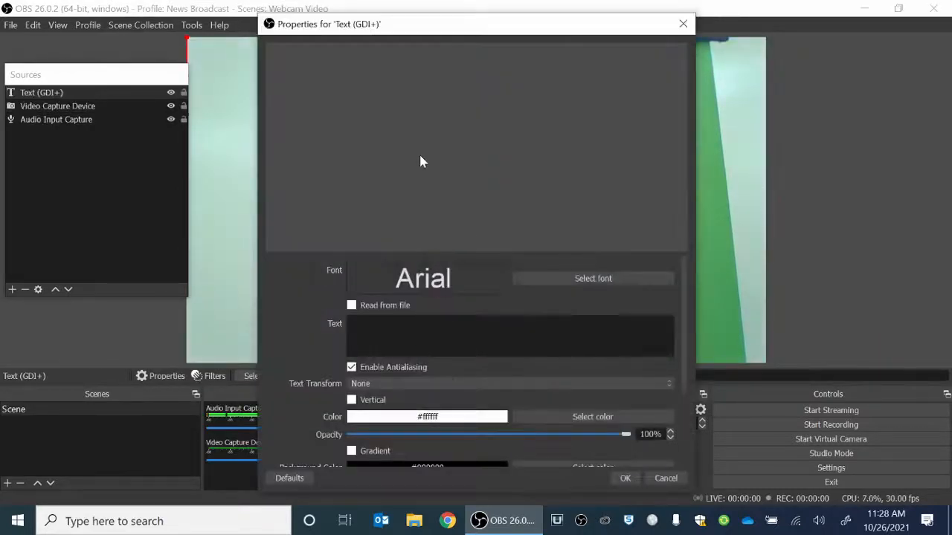
mouse_move(335, 138)
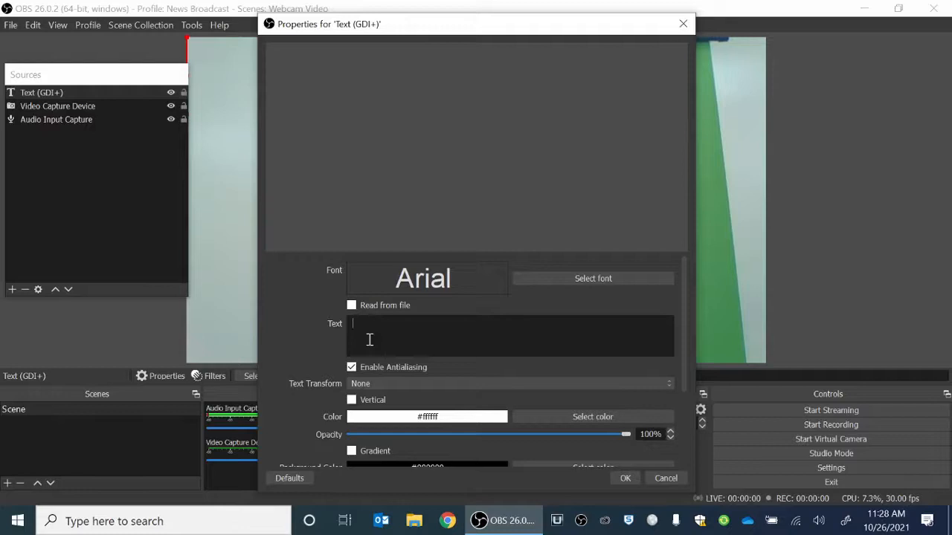
mouse_move(423, 326)
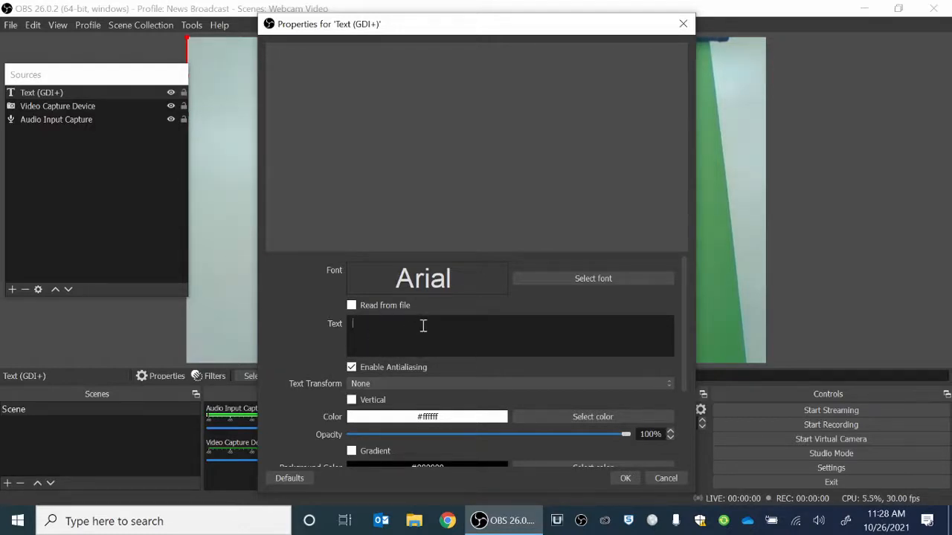
mouse_move(502, 280)
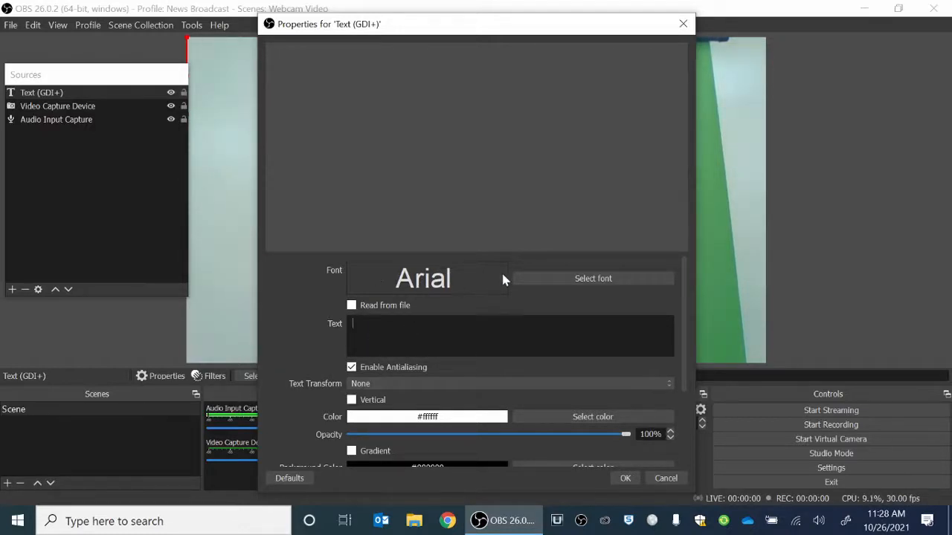
left_click(593, 278)
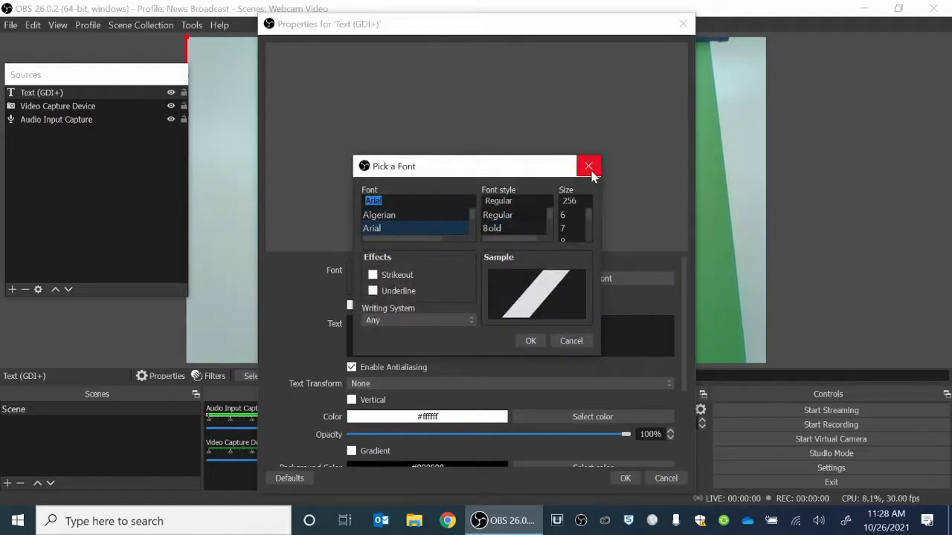
left_click(589, 166)
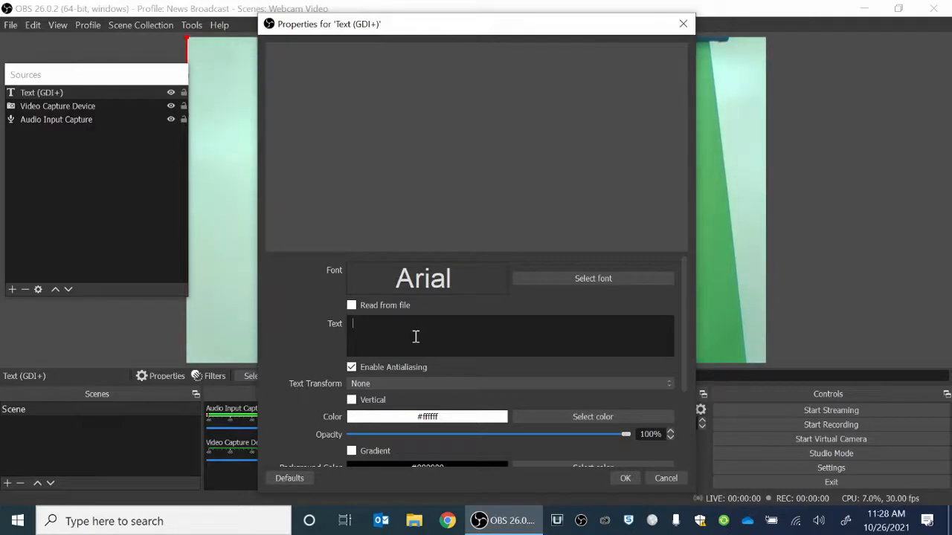
type("m")
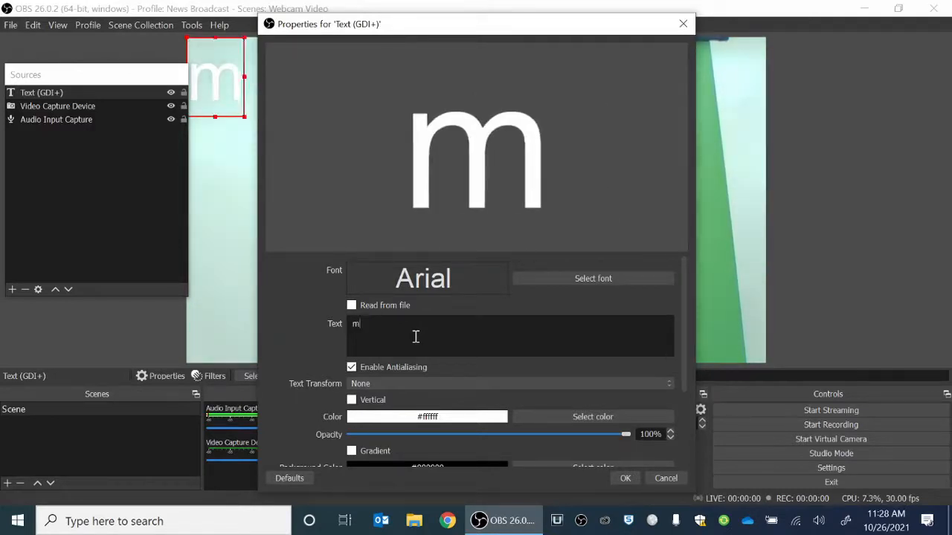
type("r. Bailey")
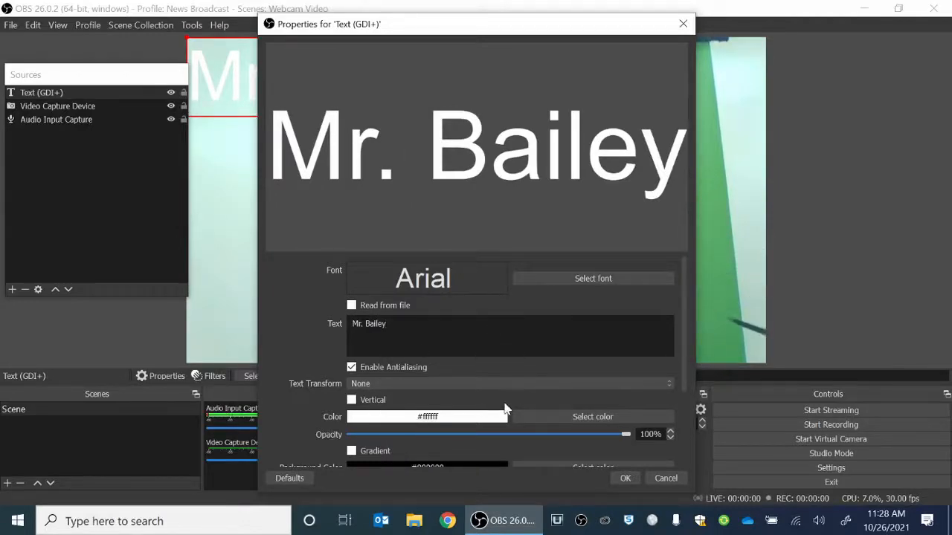
left_click(625, 478)
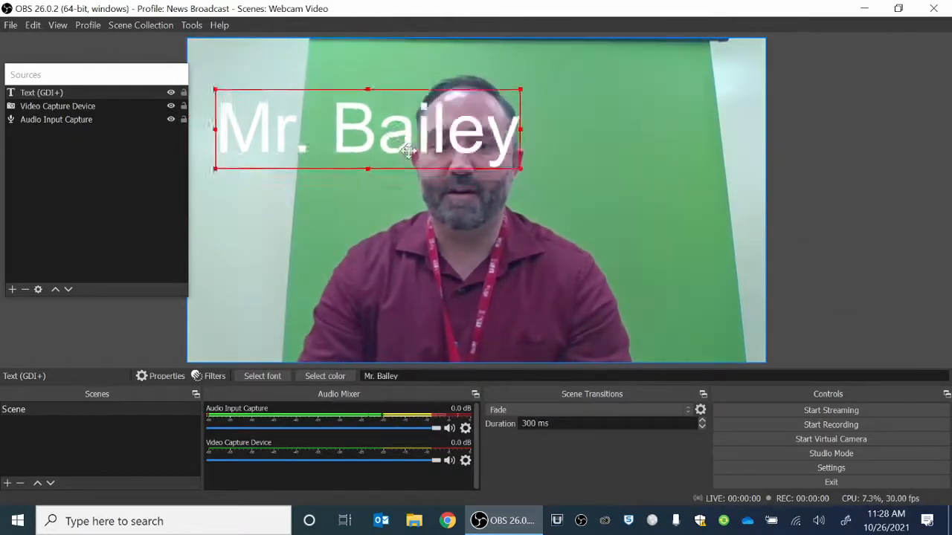
Drag the 'Mr. Bailey' caption to the bottom centre of the webcam image
left_click_drag(367, 130, 467, 324)
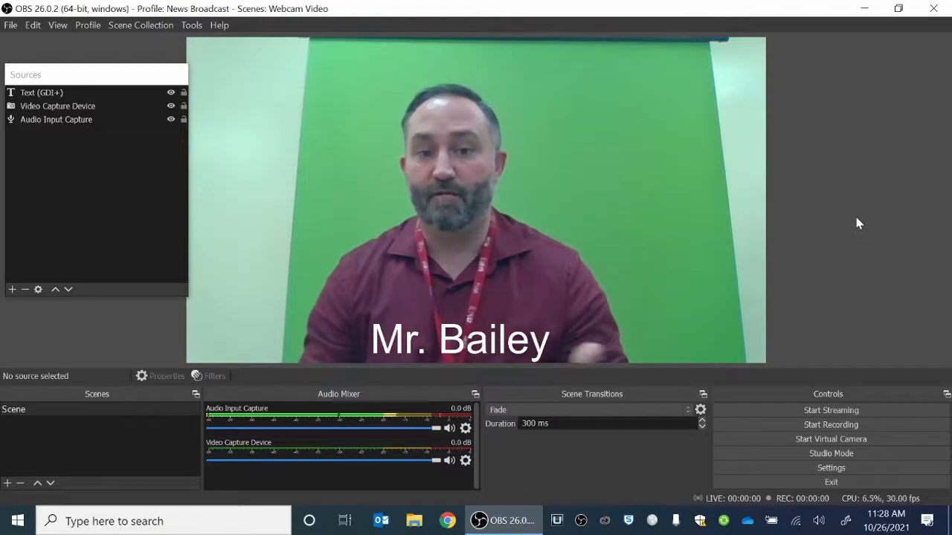
mouse_move(850, 197)
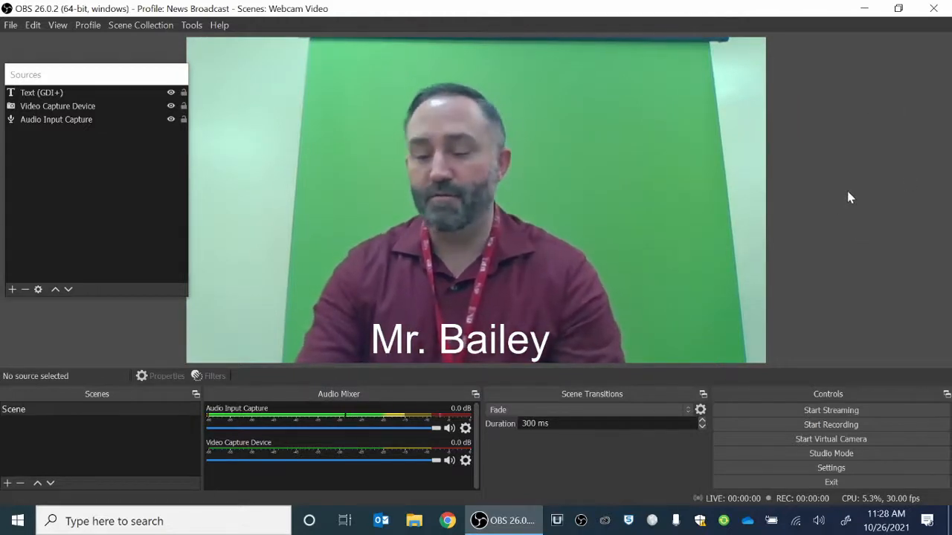
mouse_move(823, 172)
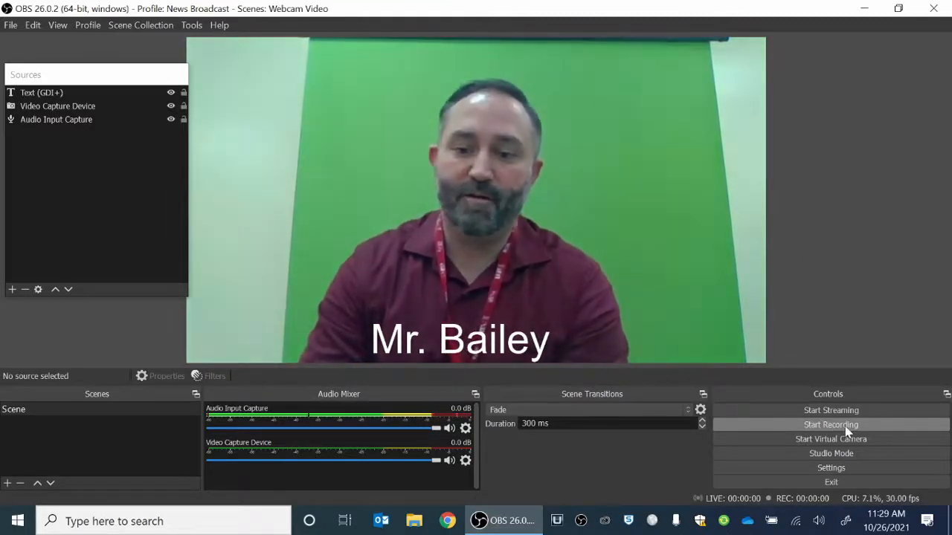
Record about 14 seconds of the captioned webcam scene, then stop recording
left_click(831, 424)
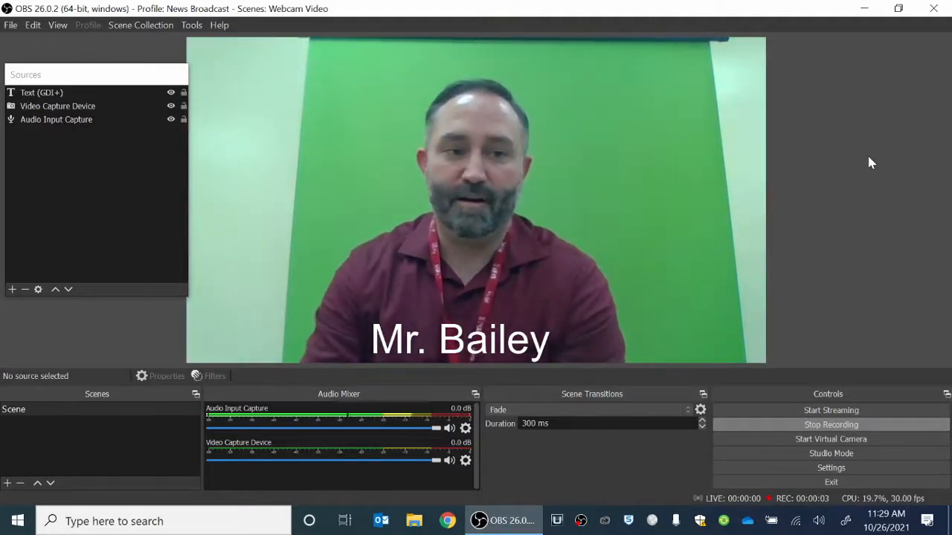
mouse_move(877, 174)
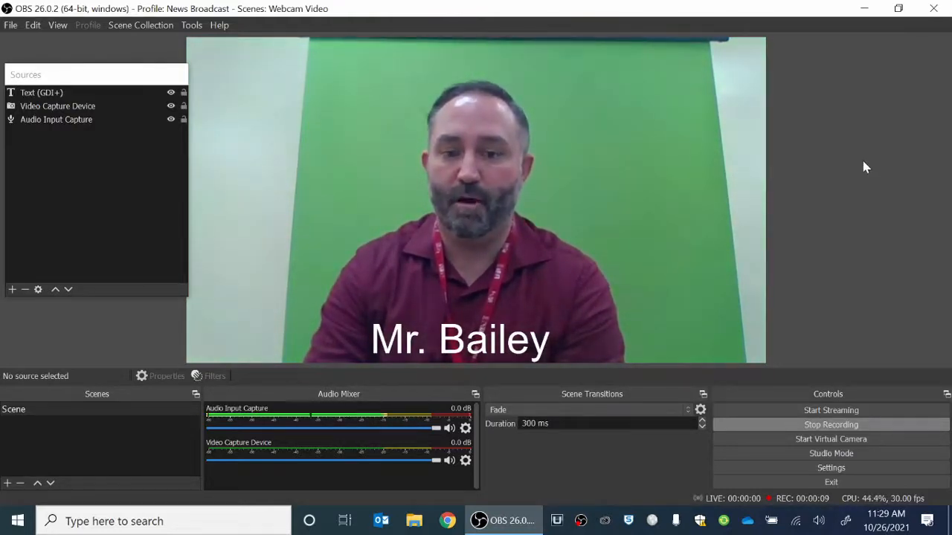
mouse_move(844, 180)
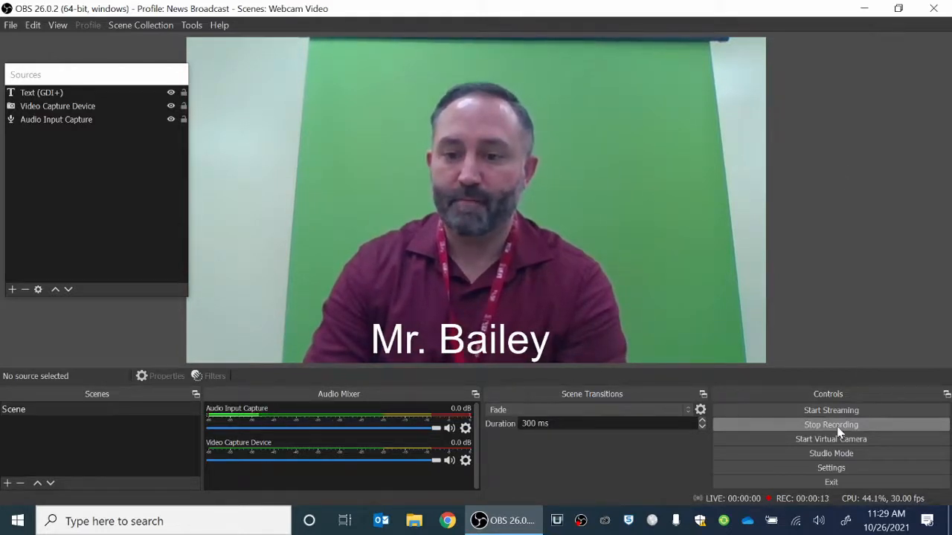
left_click(831, 425)
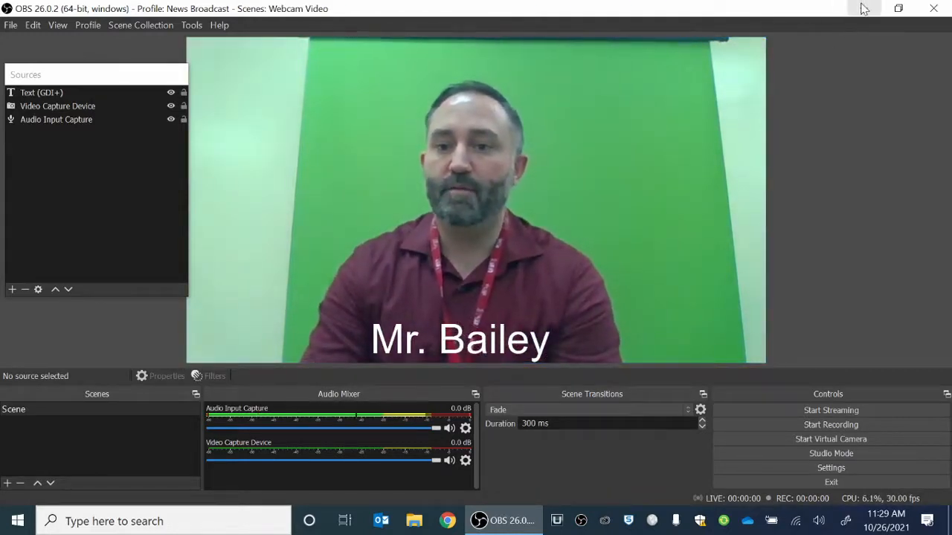
mouse_move(863, 8)
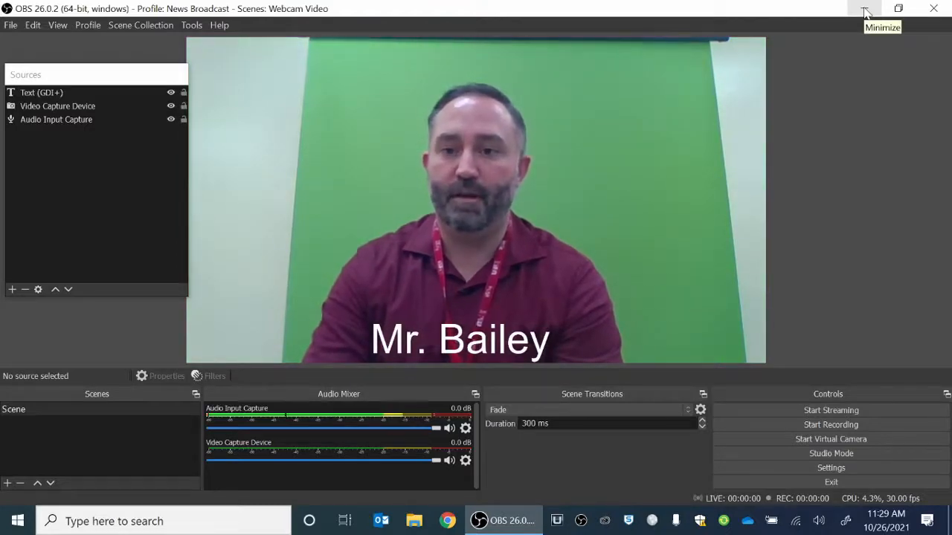
Minimize OBS, open the Videos folder, and select the new MP4 recording
left_click(865, 9)
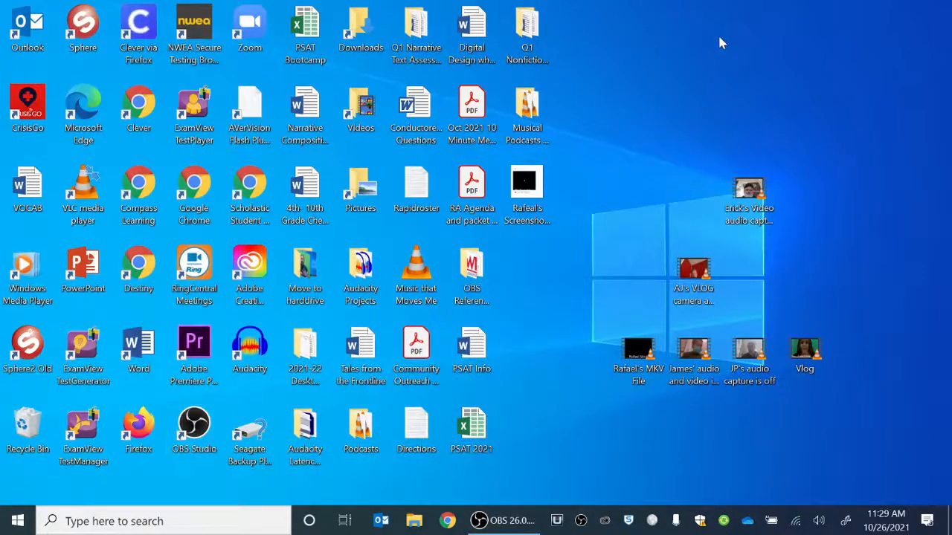
left_click(360, 108)
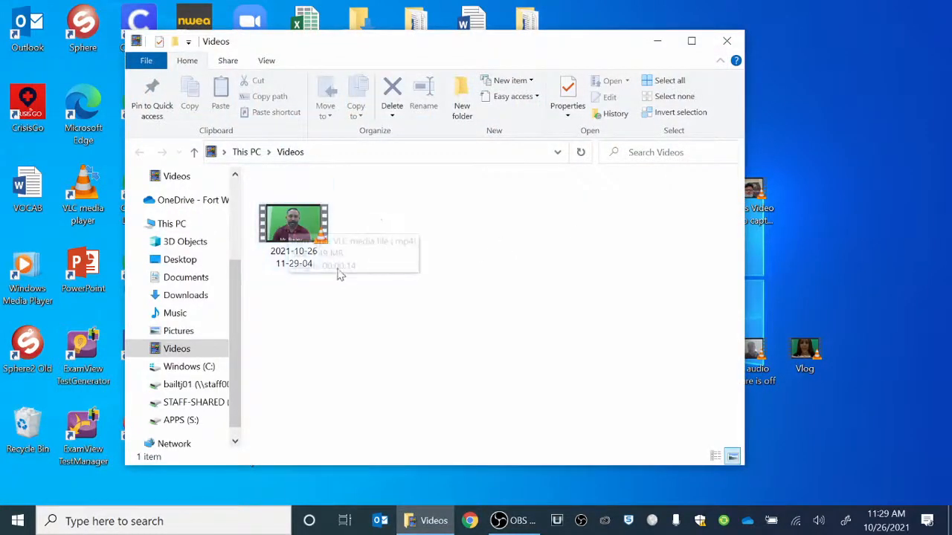
mouse_move(294, 226)
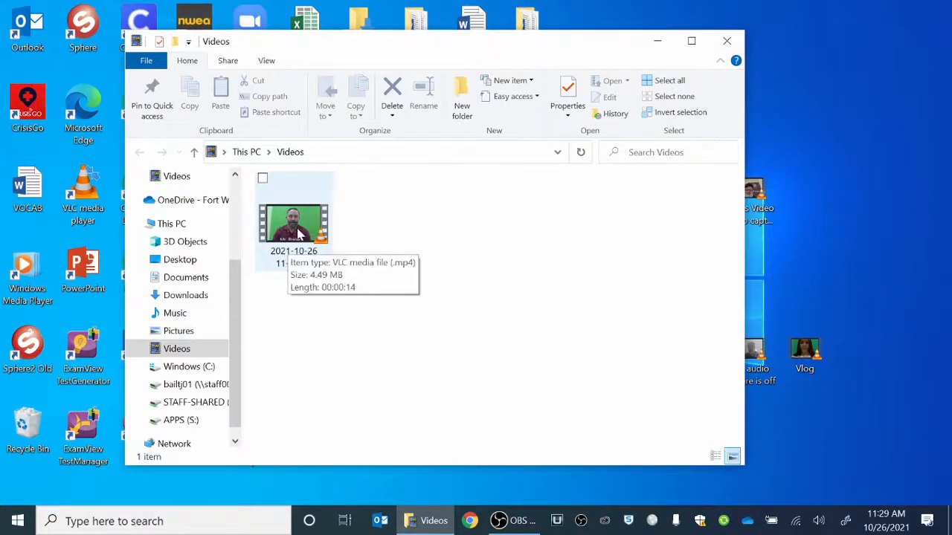
mouse_move(288, 282)
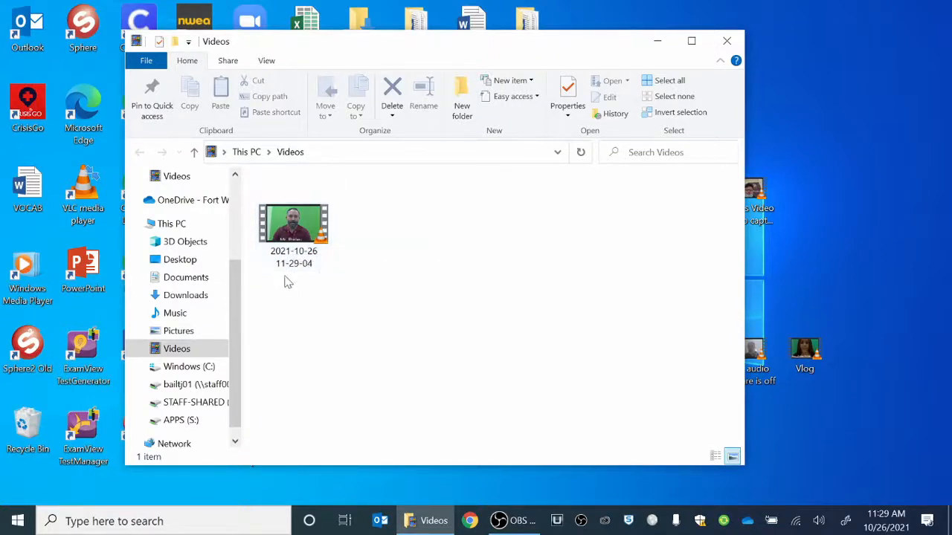
mouse_move(301, 279)
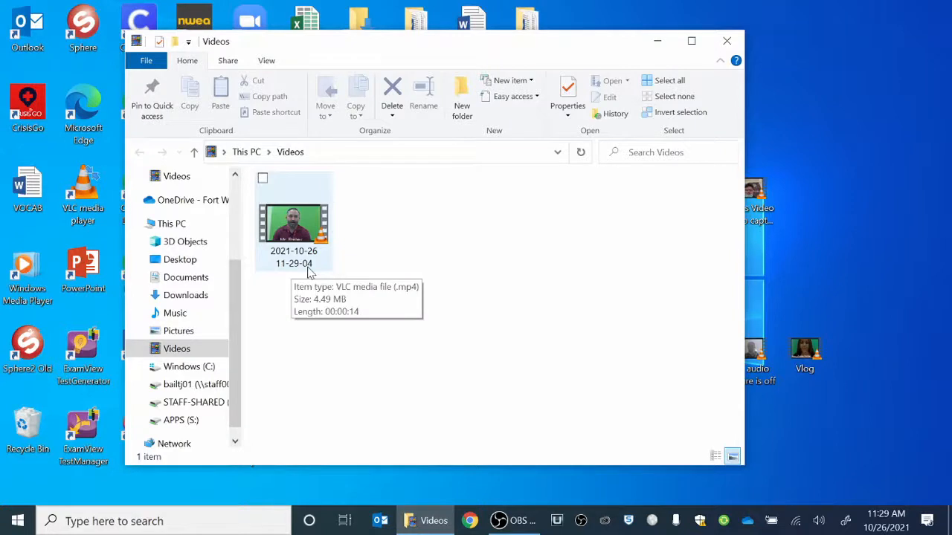
mouse_move(318, 215)
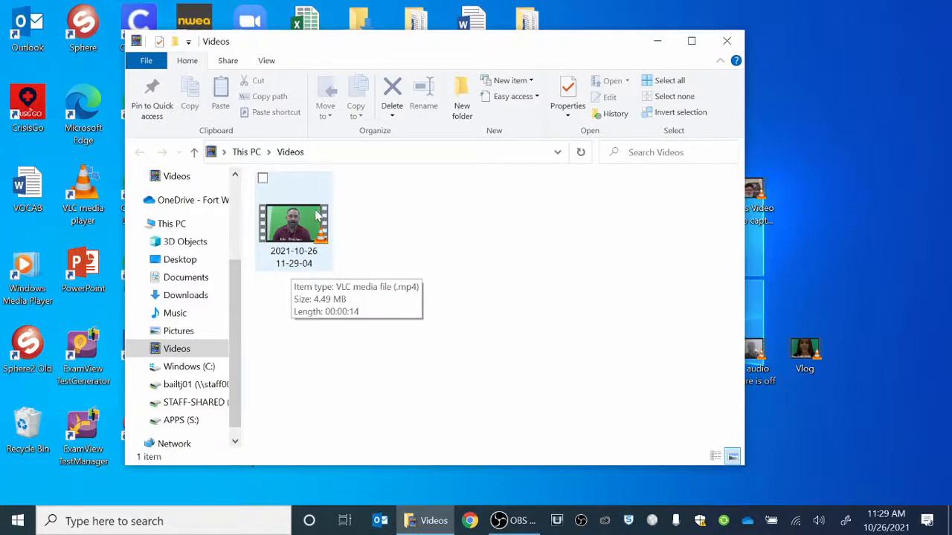
left_click(294, 223)
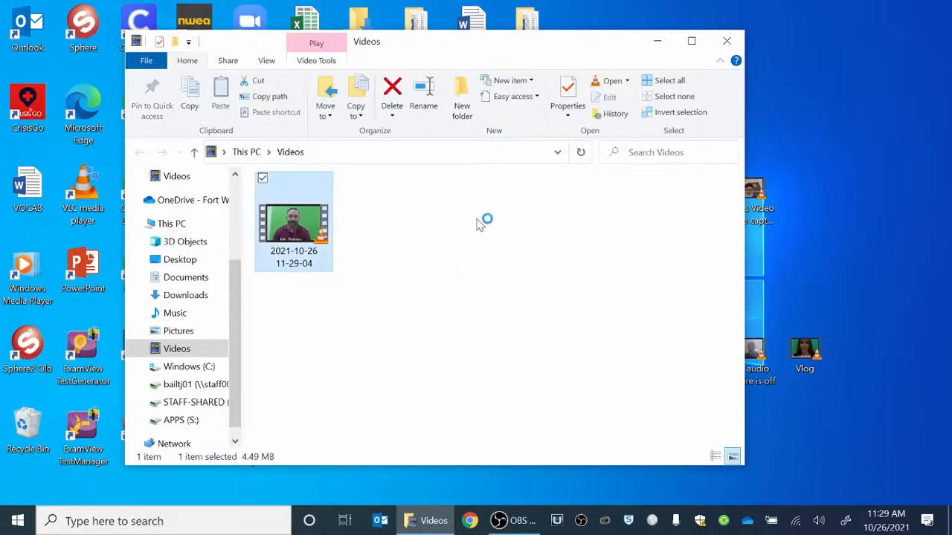
Play the MP4 recording in VLC, then close the player
double_click(293, 223)
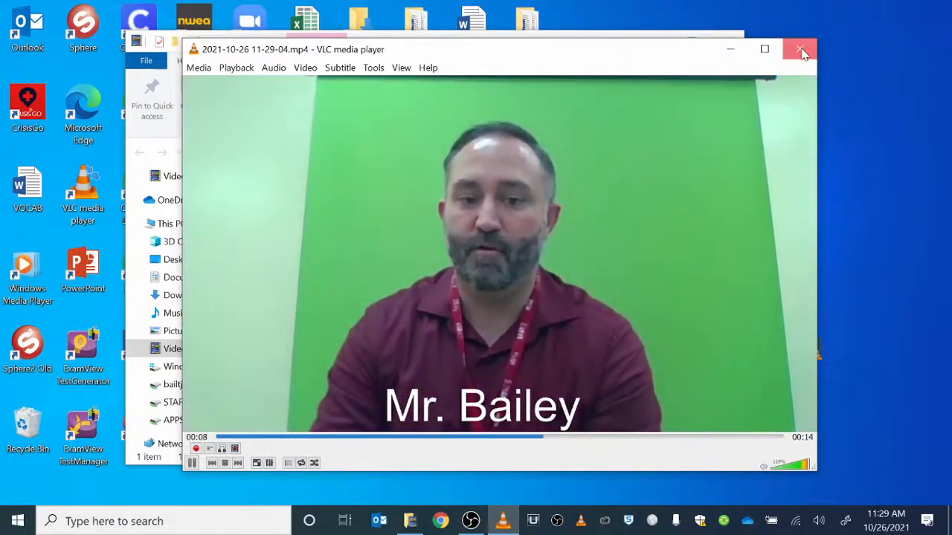
left_click(800, 49)
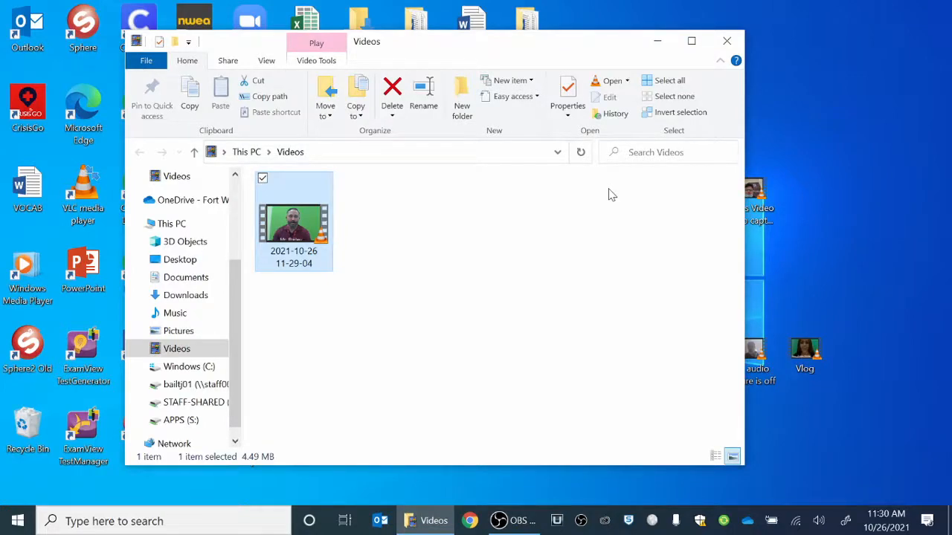
mouse_move(726, 41)
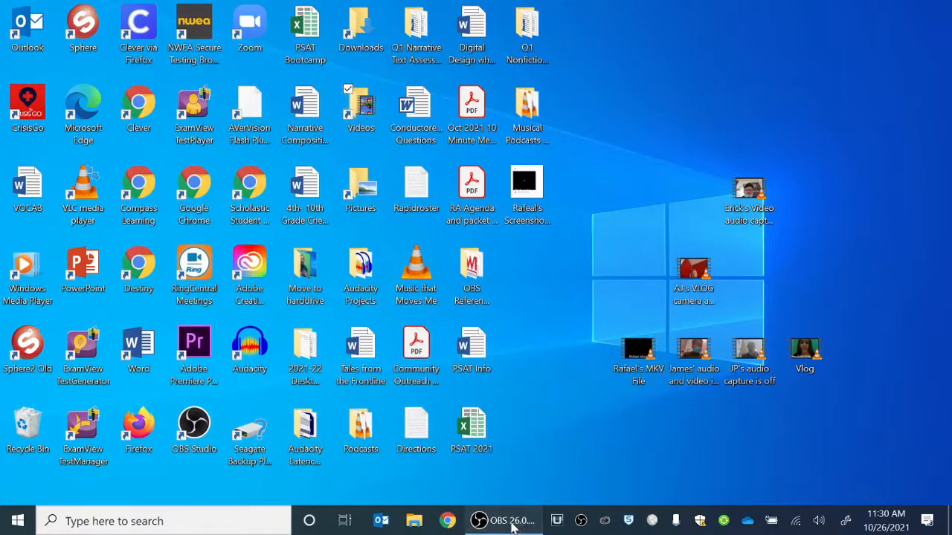
Restore the OBS Studio window from the taskbar
left_click(504, 521)
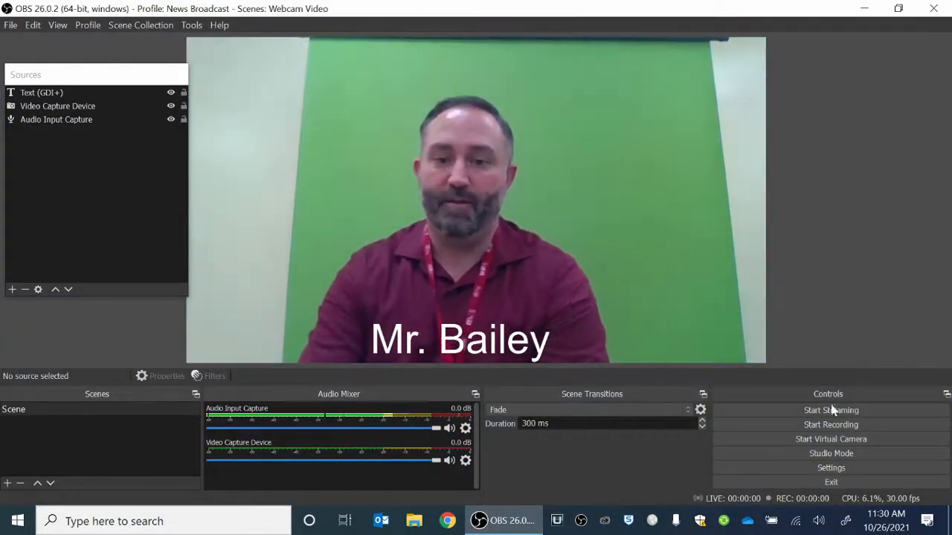
left_click(141, 25)
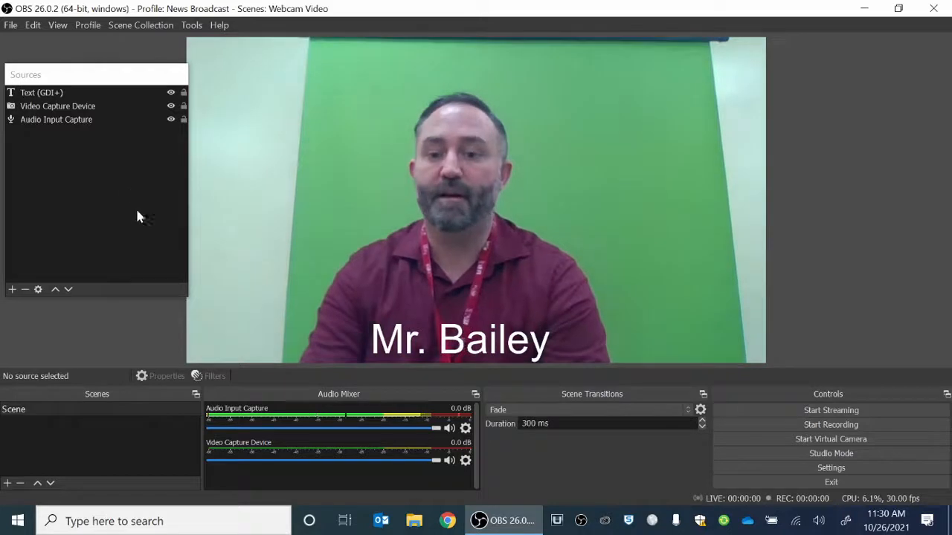
mouse_move(831, 424)
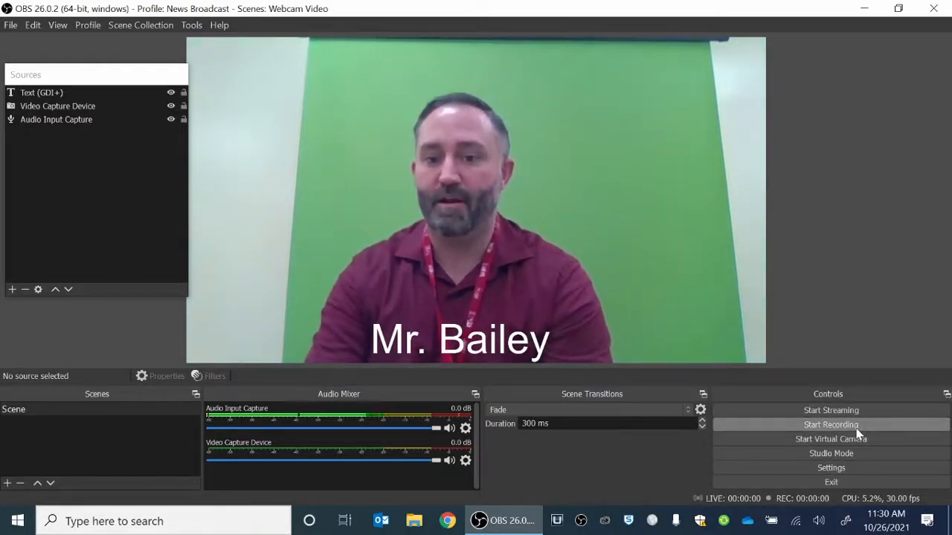